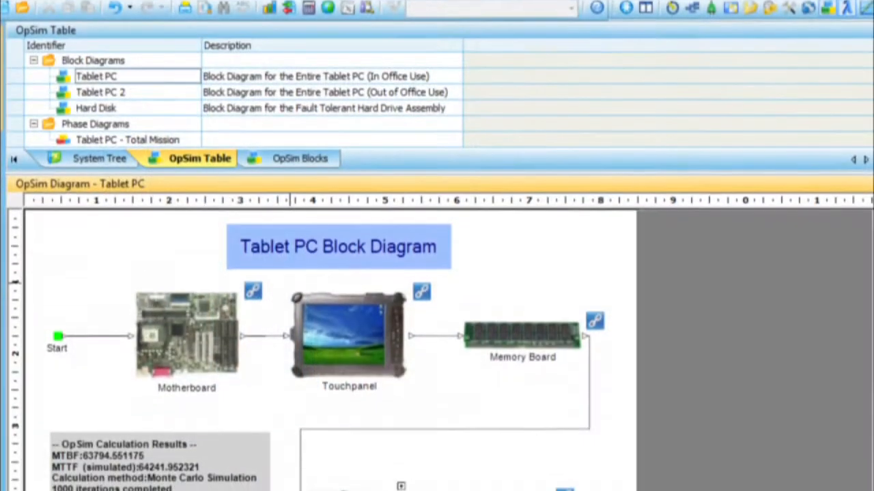
Scroll through the Industrial Tablet PC prediction results showing failure rate and MTBF.
scroll("down", 3)
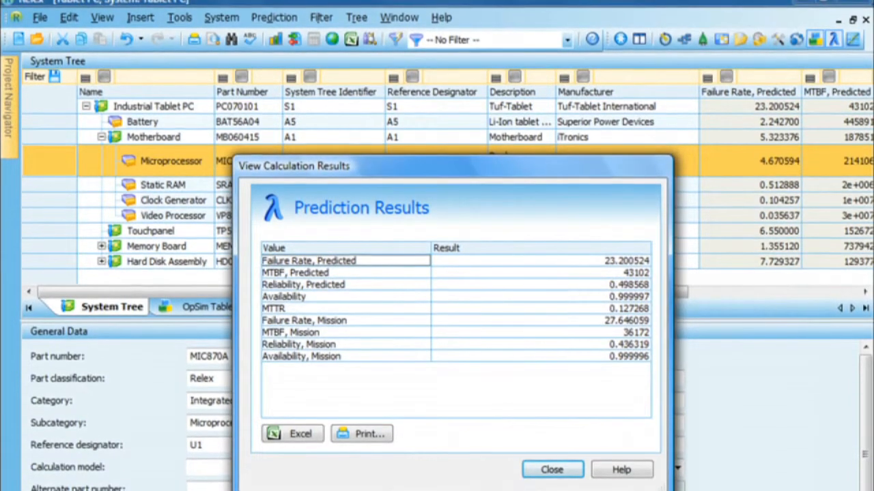
Close the Prediction Results dialog to reach the Workstation 625 system.
left_click(551, 469)
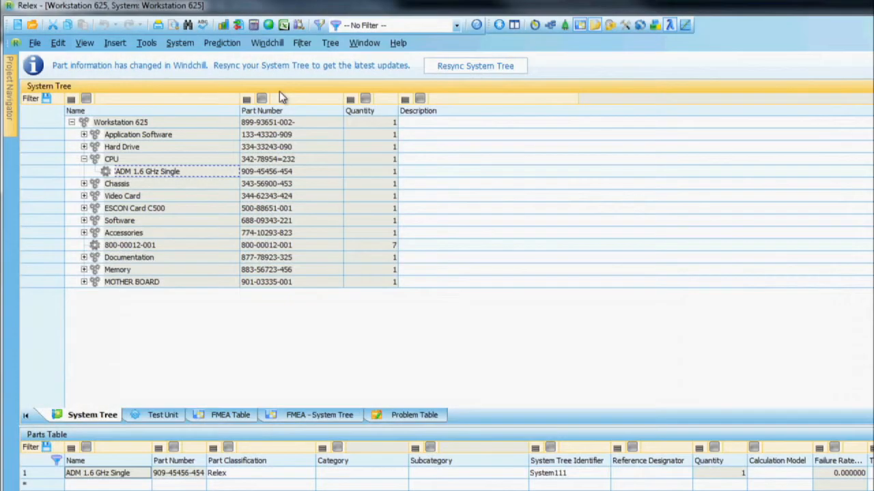
mouse_move(475, 65)
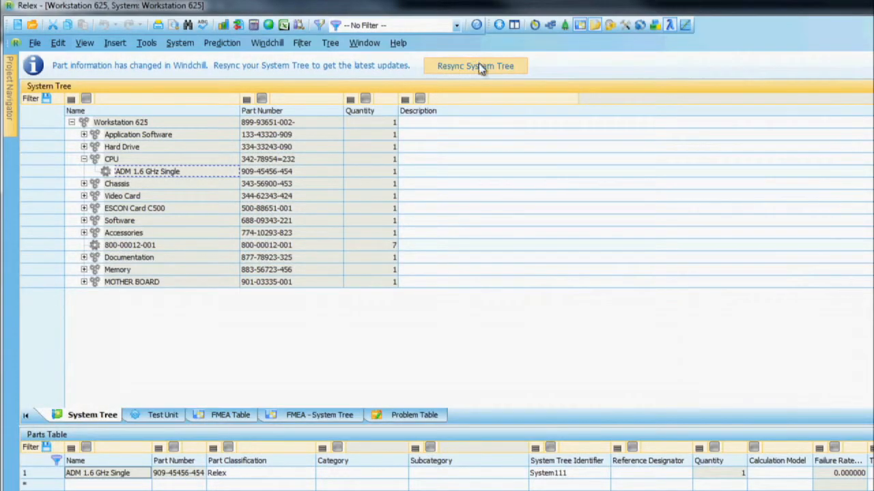
Resync the Workstation 625 tree with Windchill, acknowledge success, and select the tree item.
left_click(475, 66)
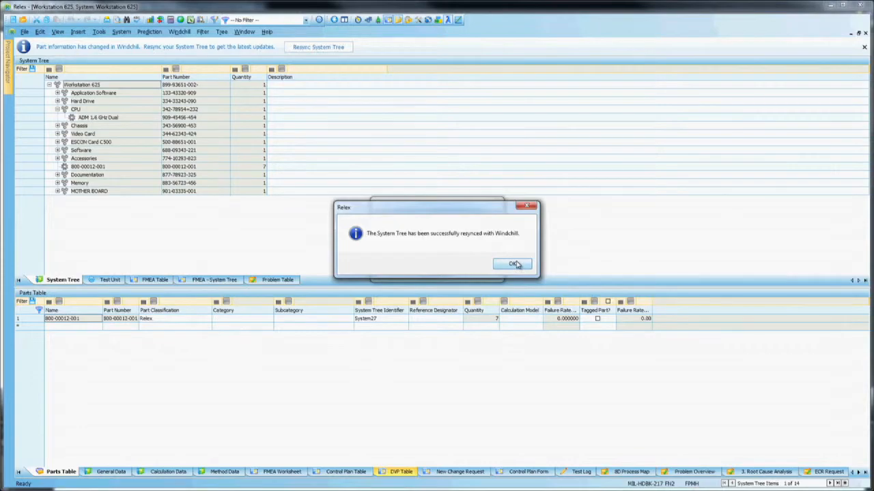
left_click(513, 264)
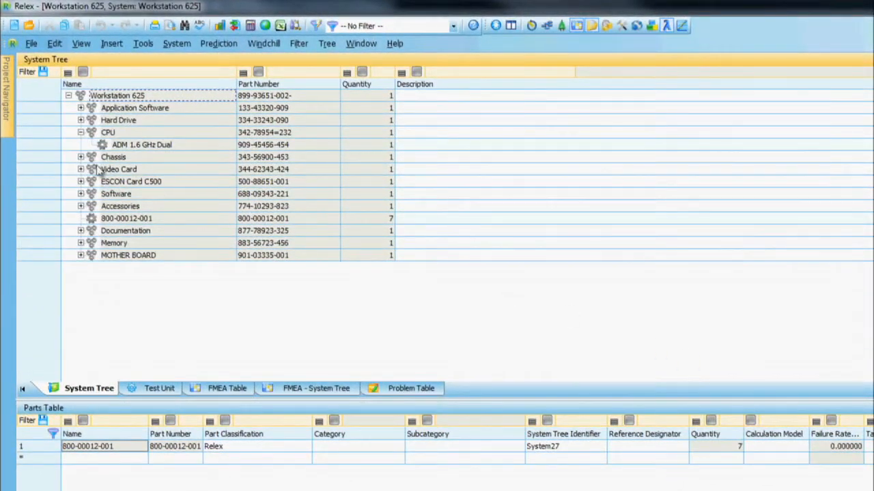
left_click(142, 144)
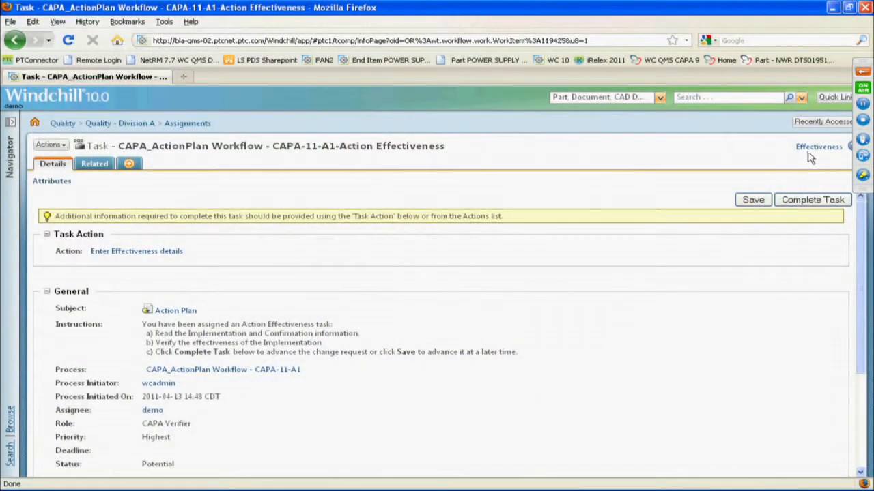
Open the REQ-13 process popup from the CAPA task's Effectiveness status link.
left_click(818, 146)
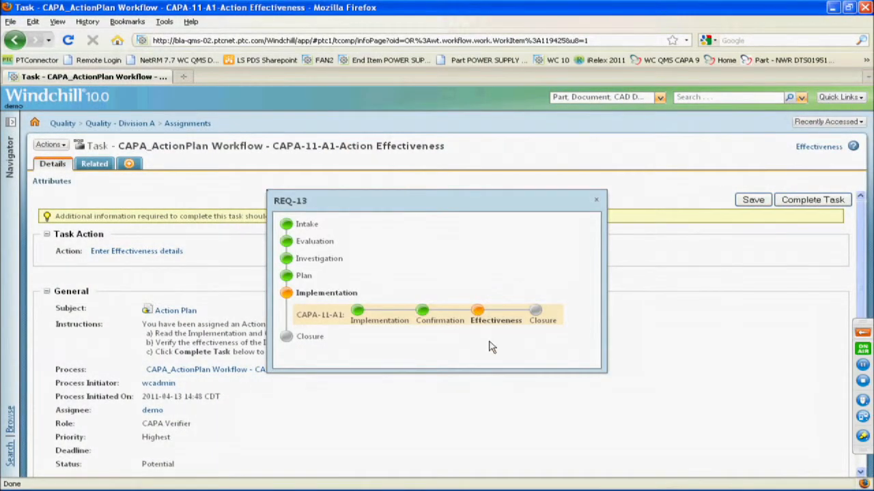
mouse_move(292, 251)
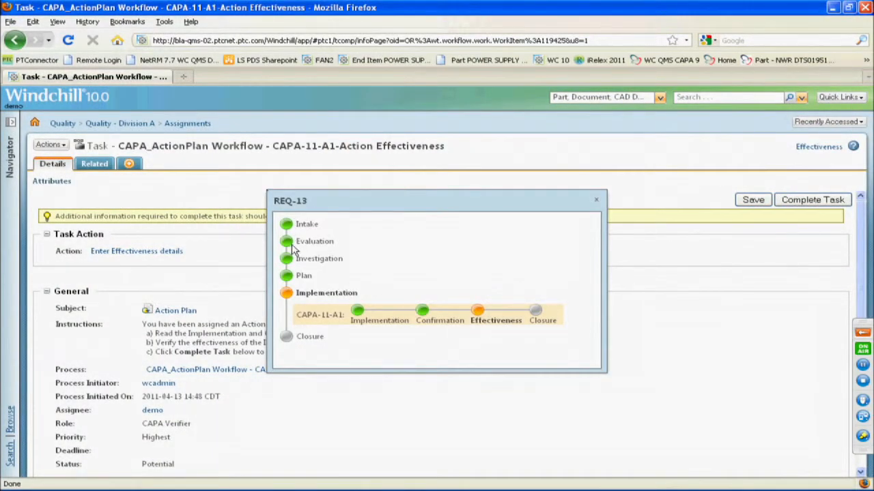